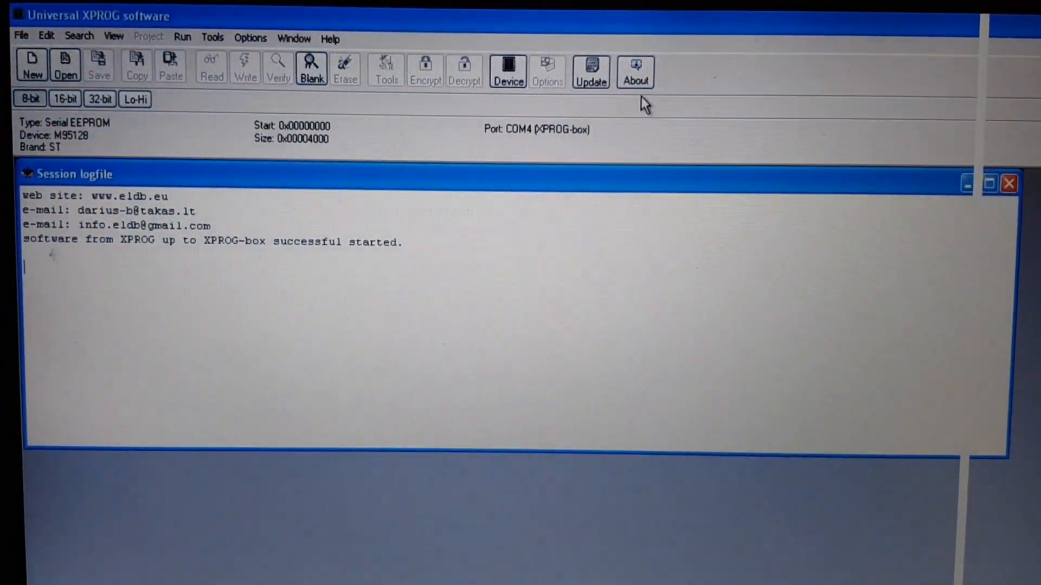
Bring up the Select Device dialog from the toolbar.
click(506, 70)
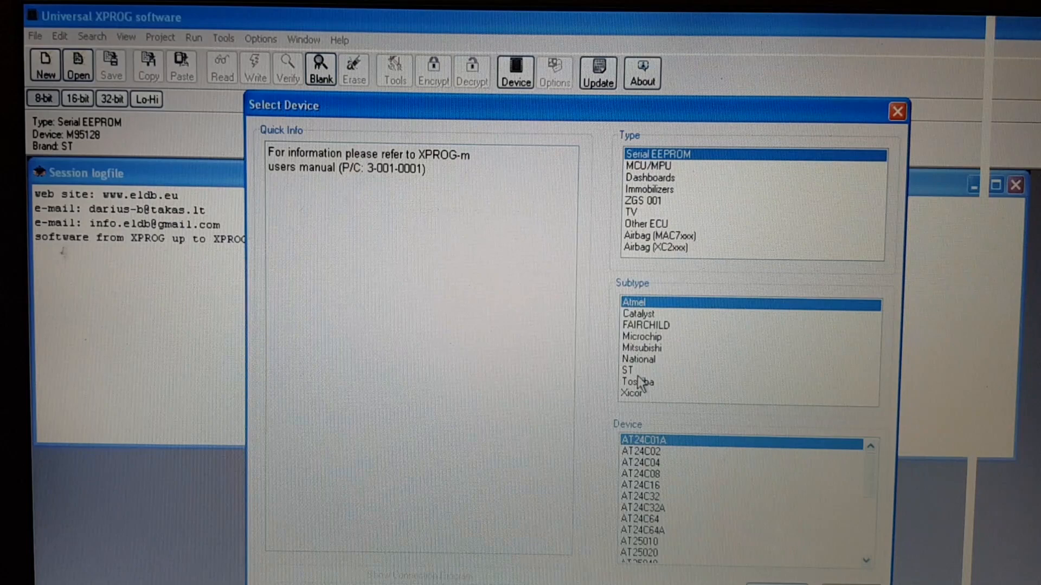
Choose subtype ST, select the M95128 serial EEPROM and confirm it as the target.
click(631, 361)
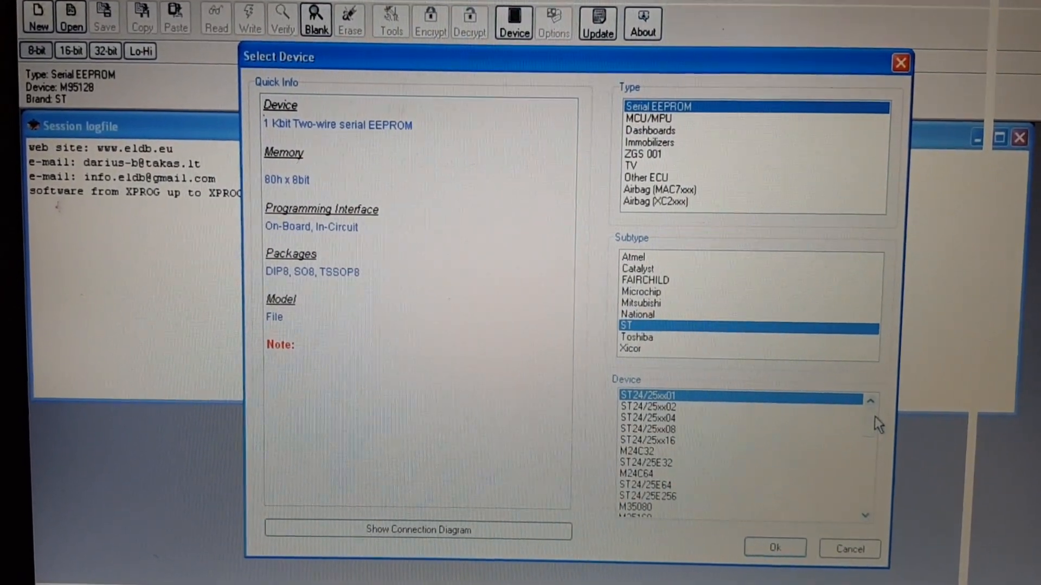
scroll(down, 3)
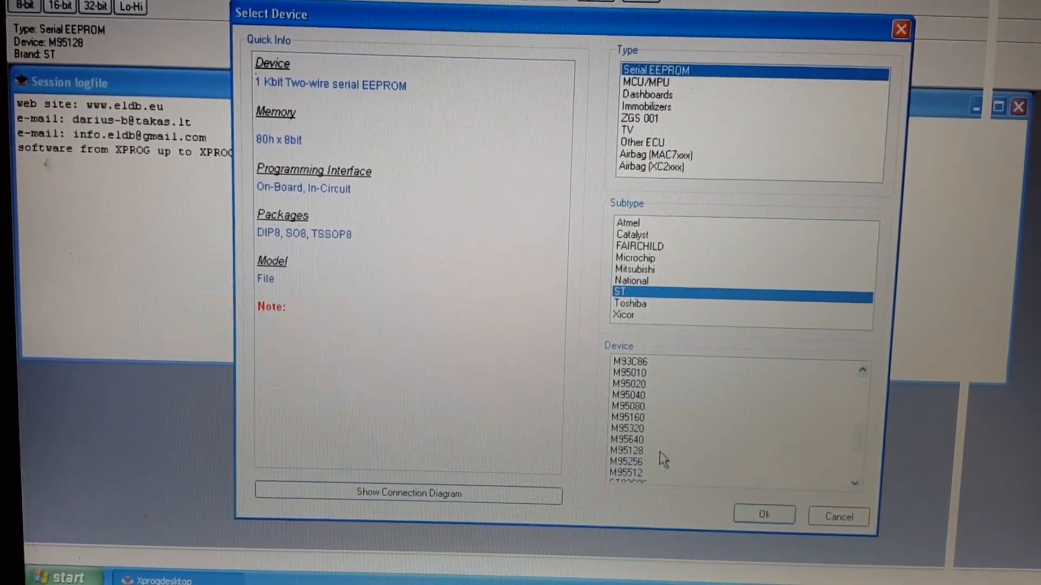
click(628, 450)
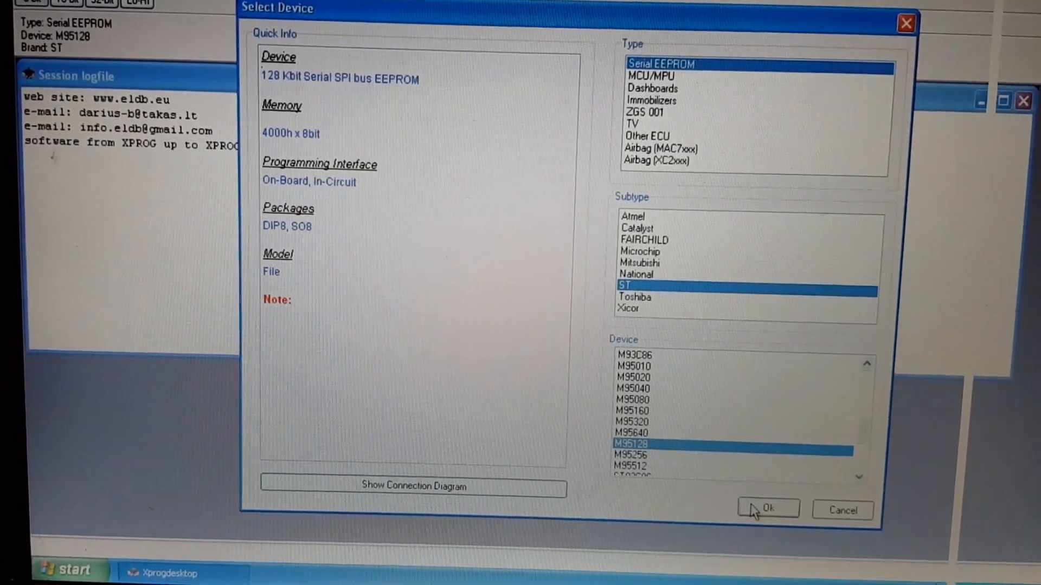
click(767, 508)
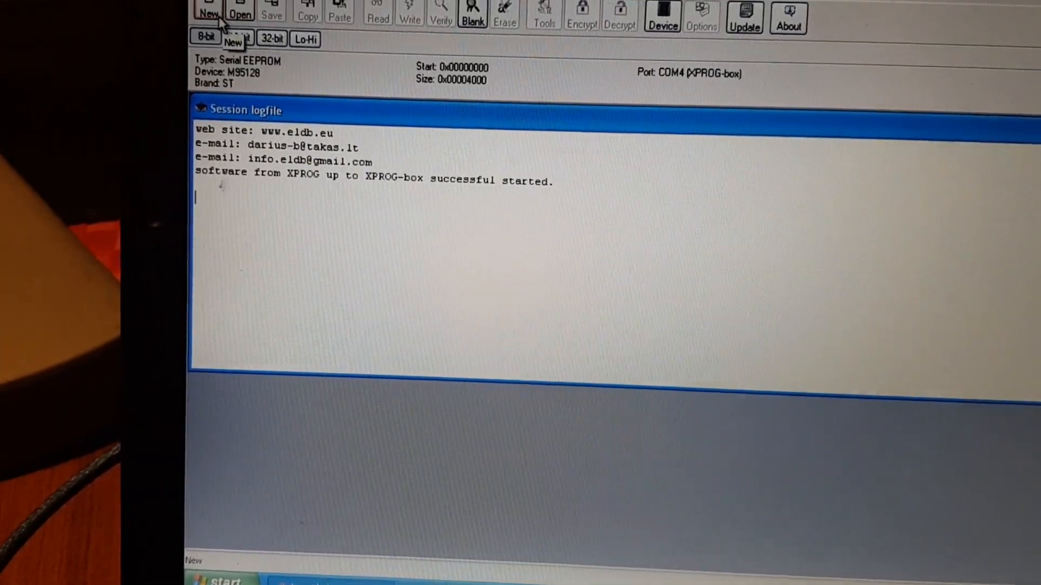
Create the NONAME2 buffer and read the M95128's 4000h bytes into it.
click(208, 13)
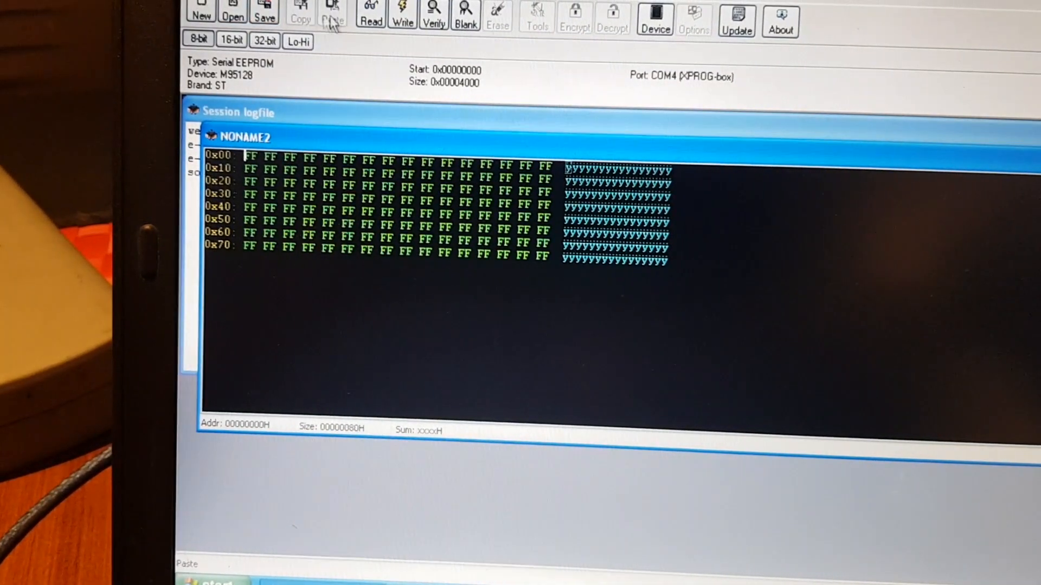
click(371, 18)
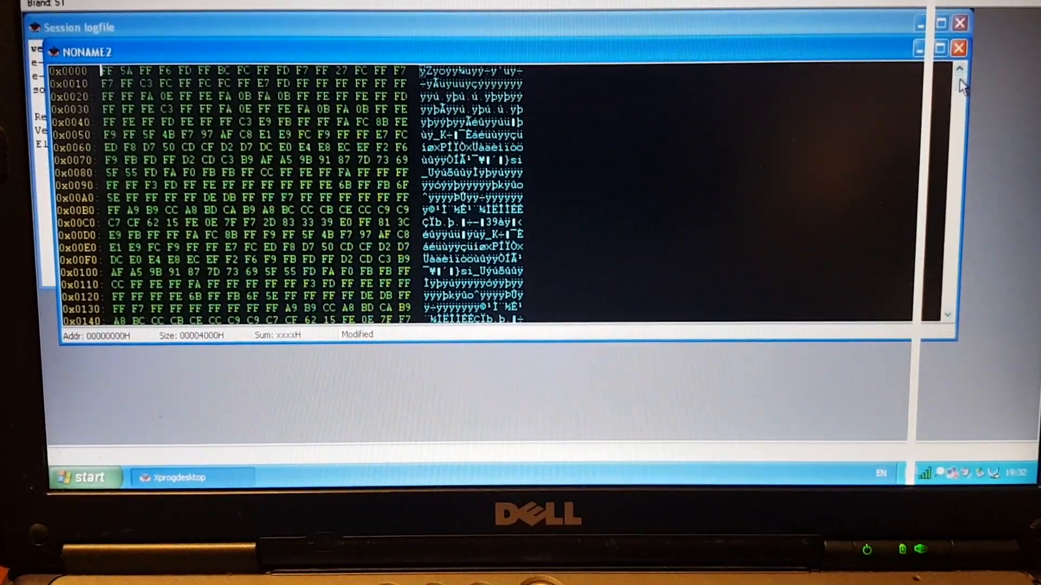
scroll(down, 3)
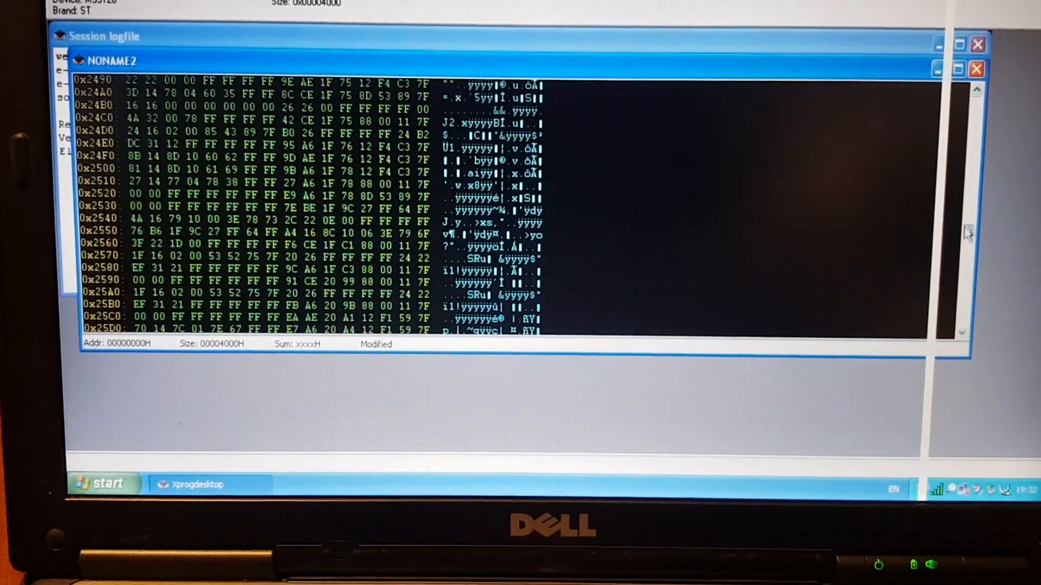
scroll(down, 3)
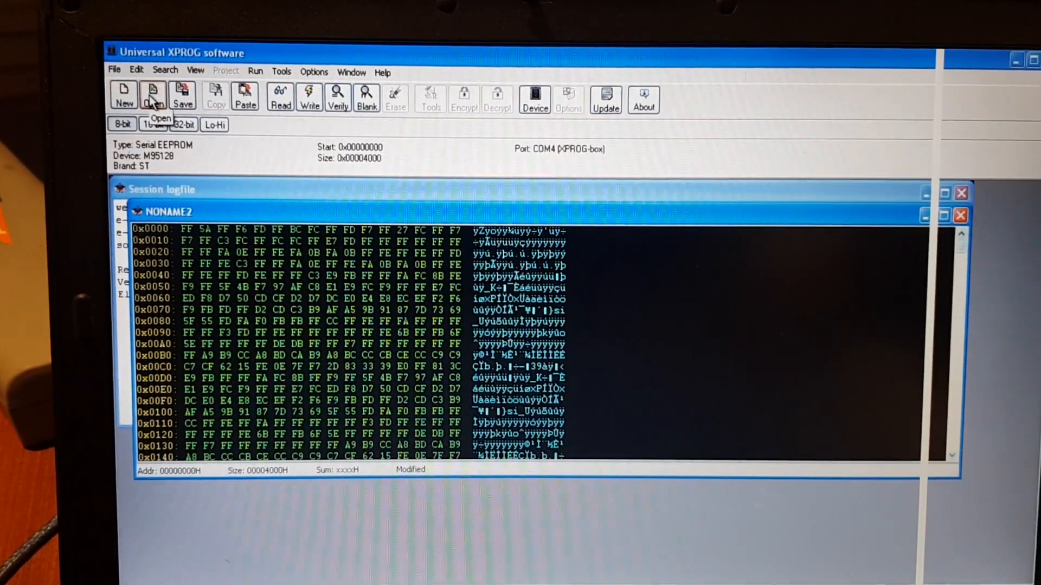
Load 'cit c2 valeo bsi-Virgin.bin' from the Desktop into its own hex window.
click(153, 95)
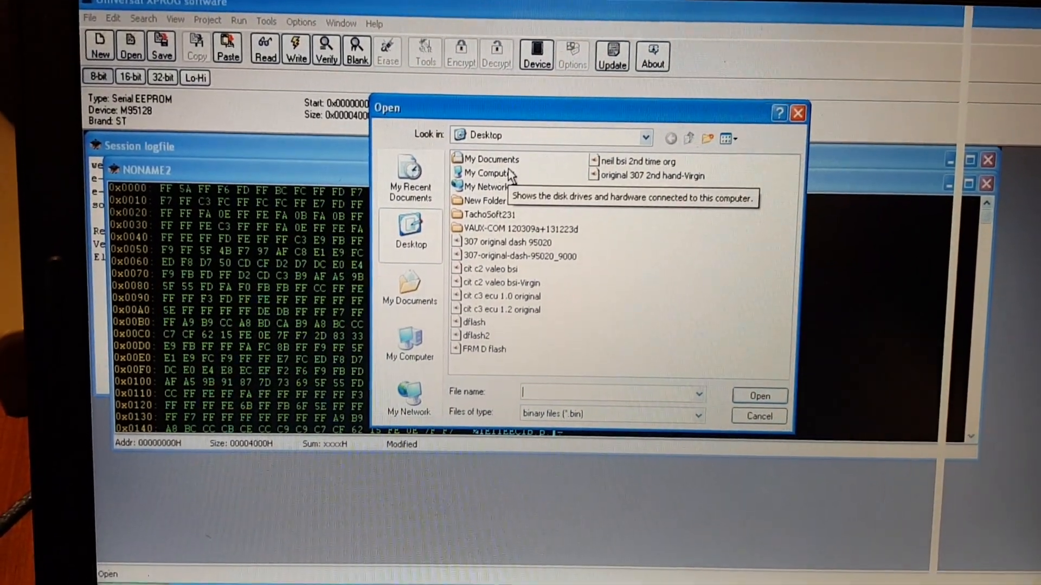
mouse_move(501, 284)
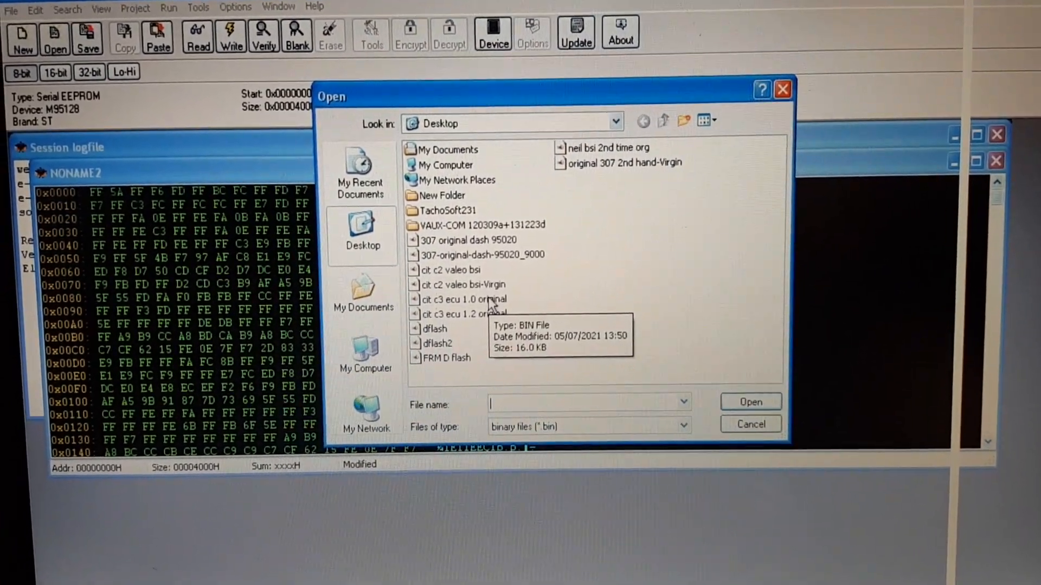
click(465, 284)
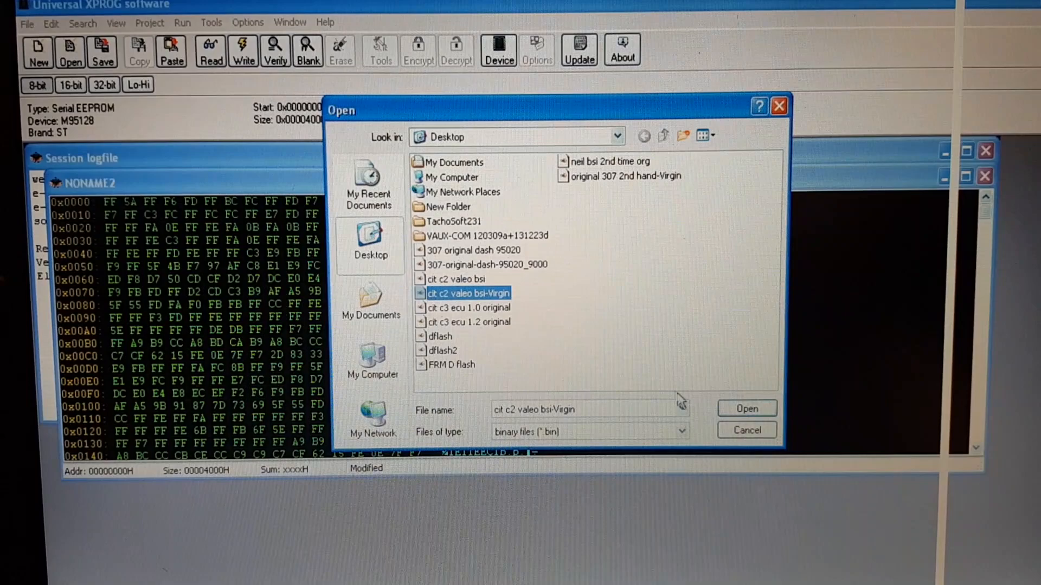
click(746, 408)
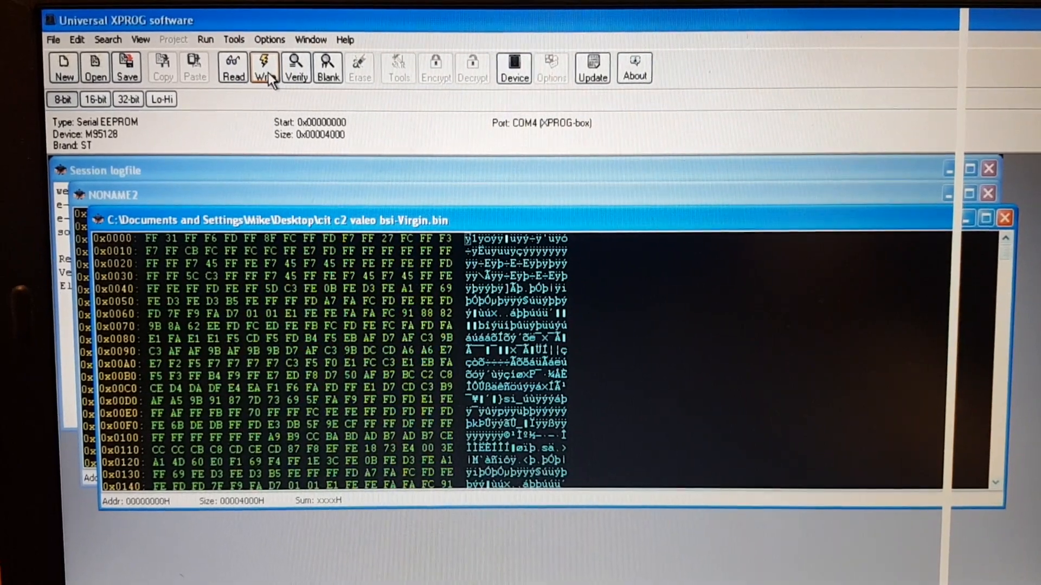
Write the virgin BSI file to the M95128 chip, confirming the 'Write file to Device?' prompt.
click(265, 66)
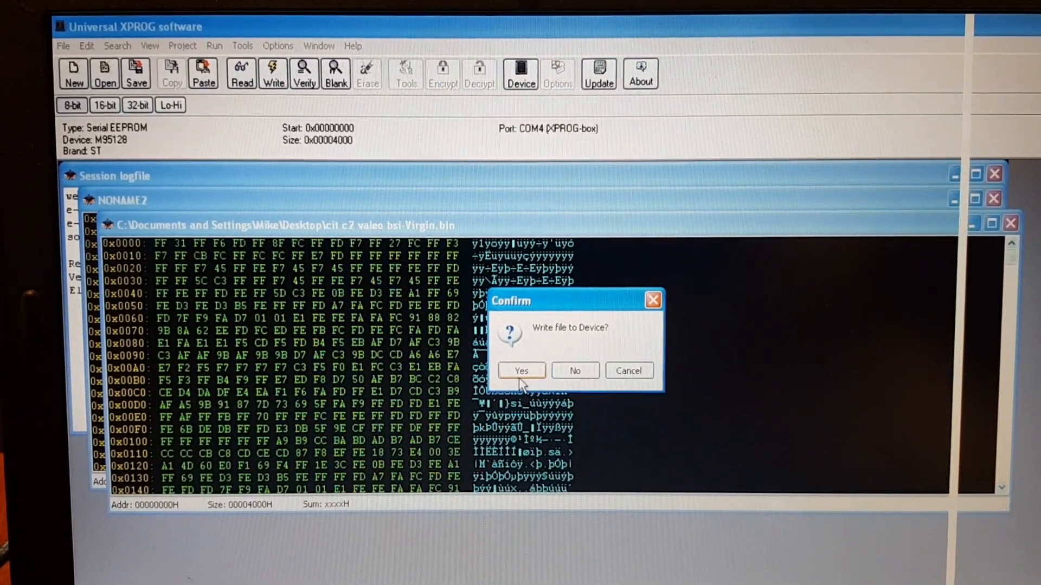
click(521, 371)
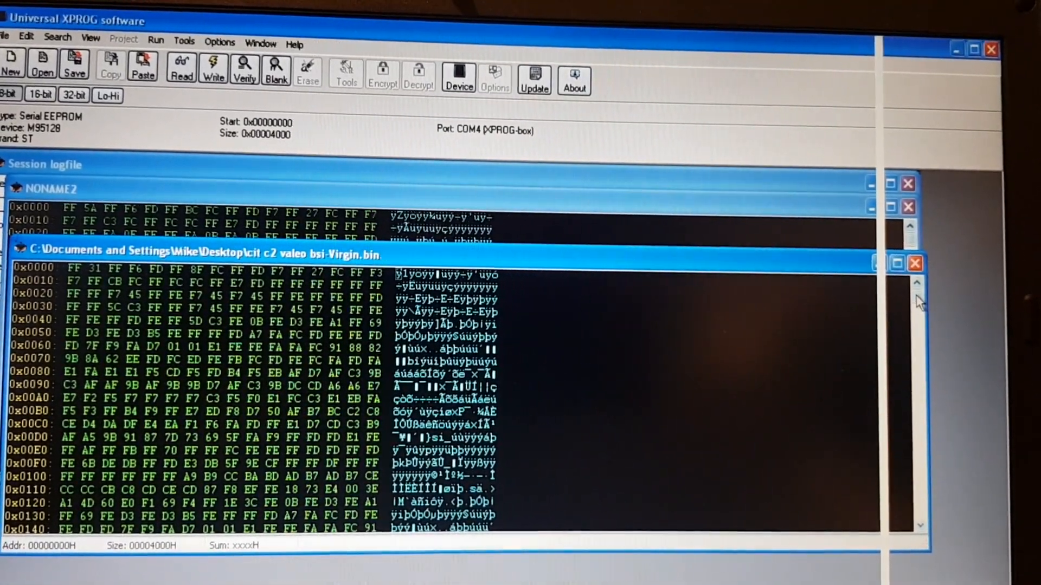
Close the virgin BSI file window, then close NONAME2, raising its save-changes prompt.
scroll(down, 3)
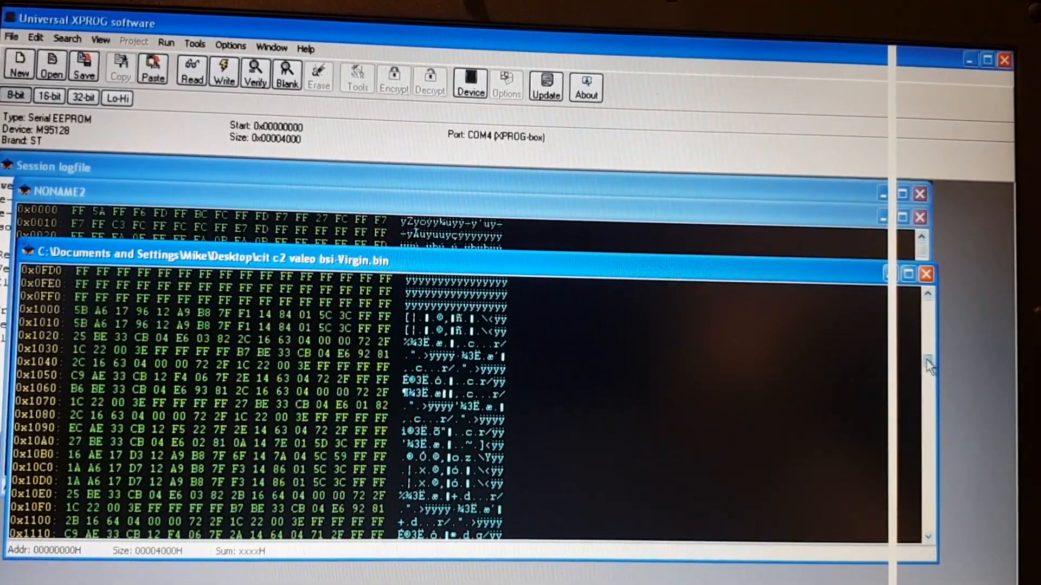
scroll(down, 3)
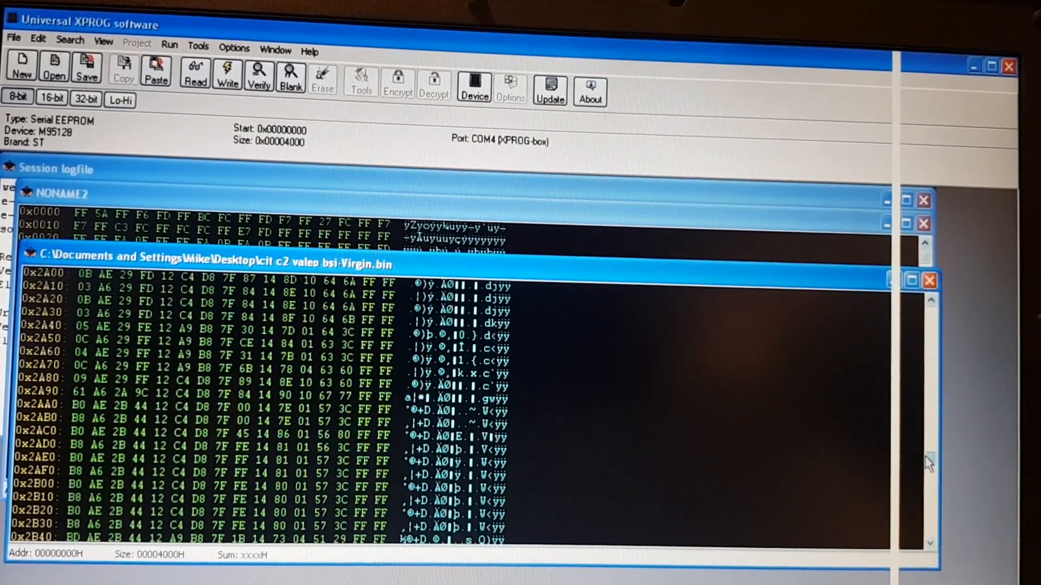
scroll(up, 3)
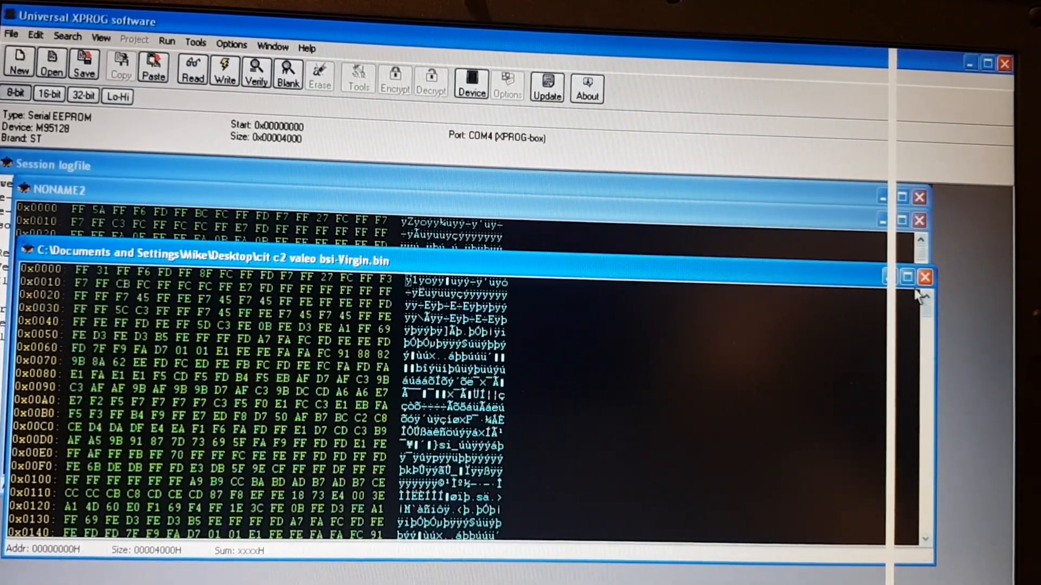
click(925, 277)
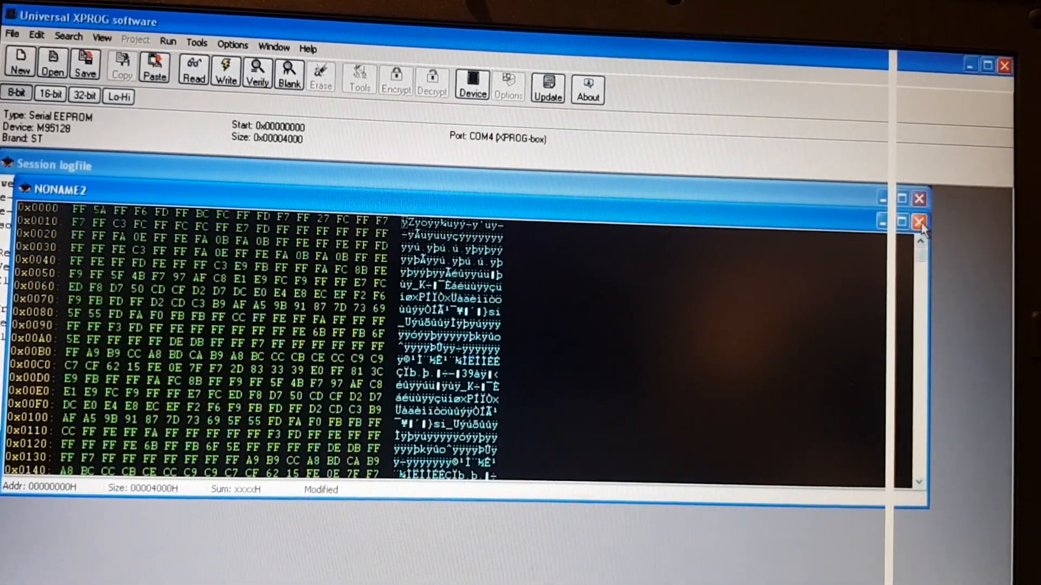
click(918, 221)
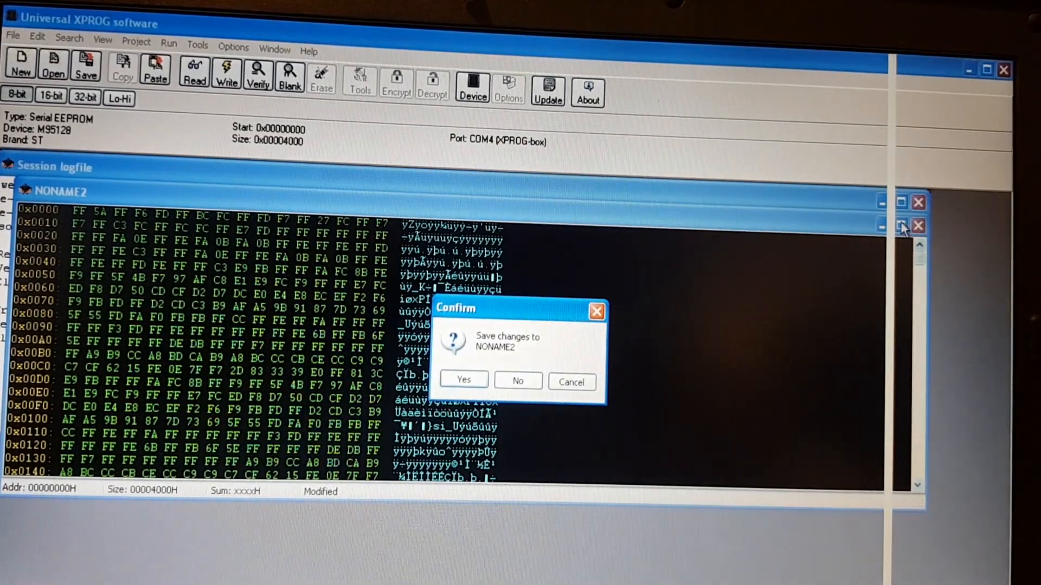